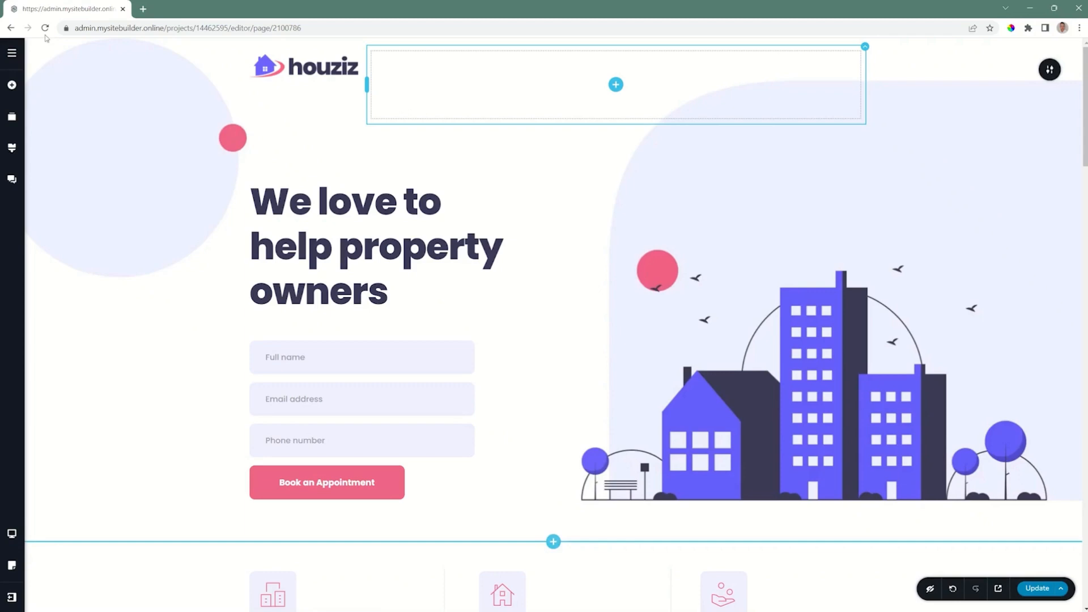
# Add the Translate element as a language switcher in the houziz header
pyautogui.click(12, 86)
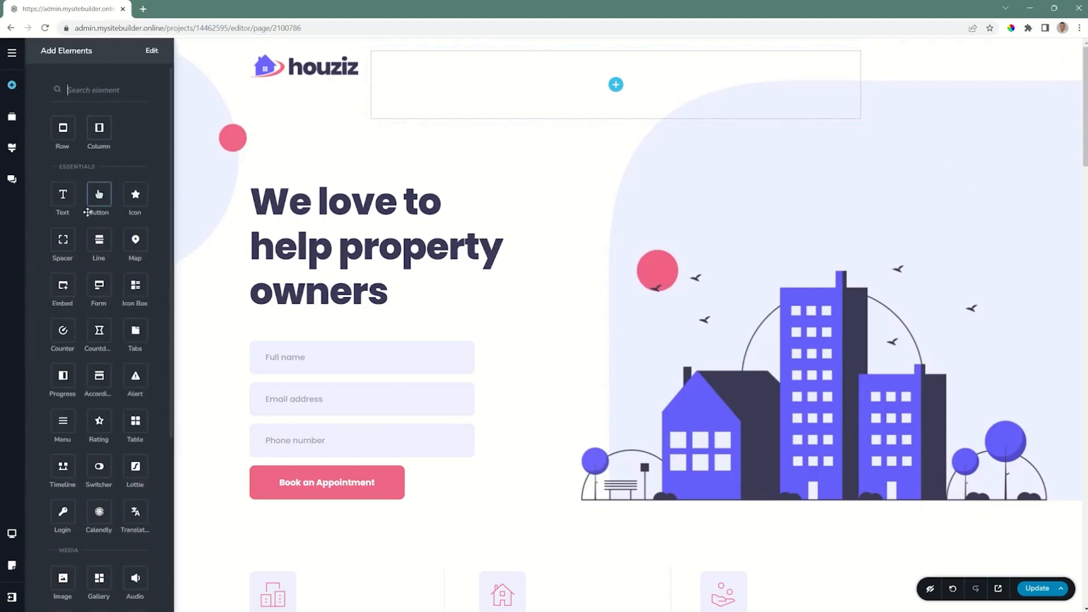
pyautogui.scroll(-3)
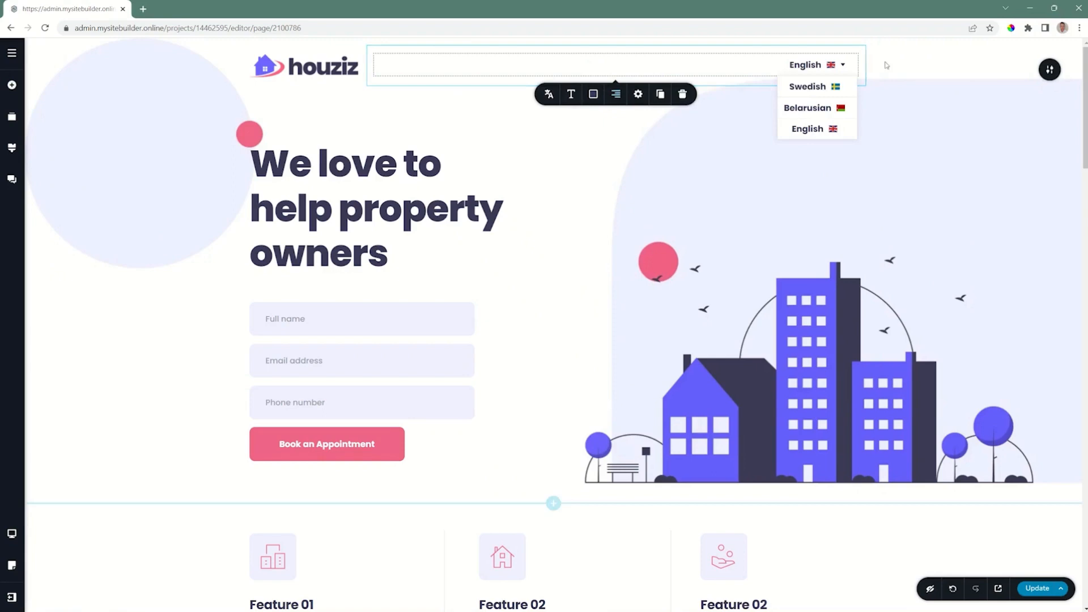
pyautogui.moveTo(637, 94)
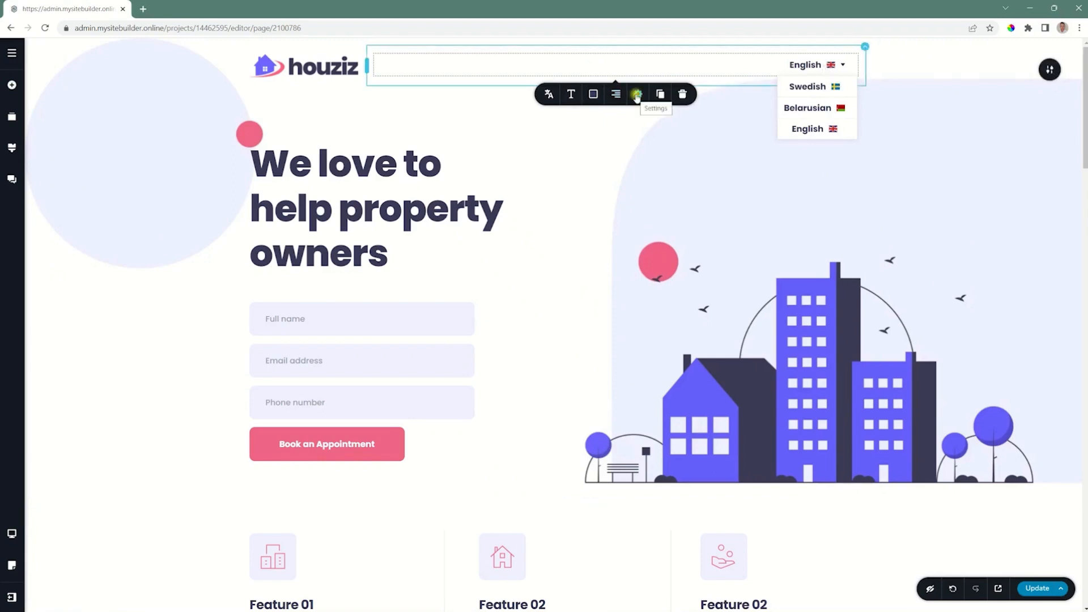
# Resize the language switcher to 216 px wide and 55 px tall
pyautogui.click(637, 94)
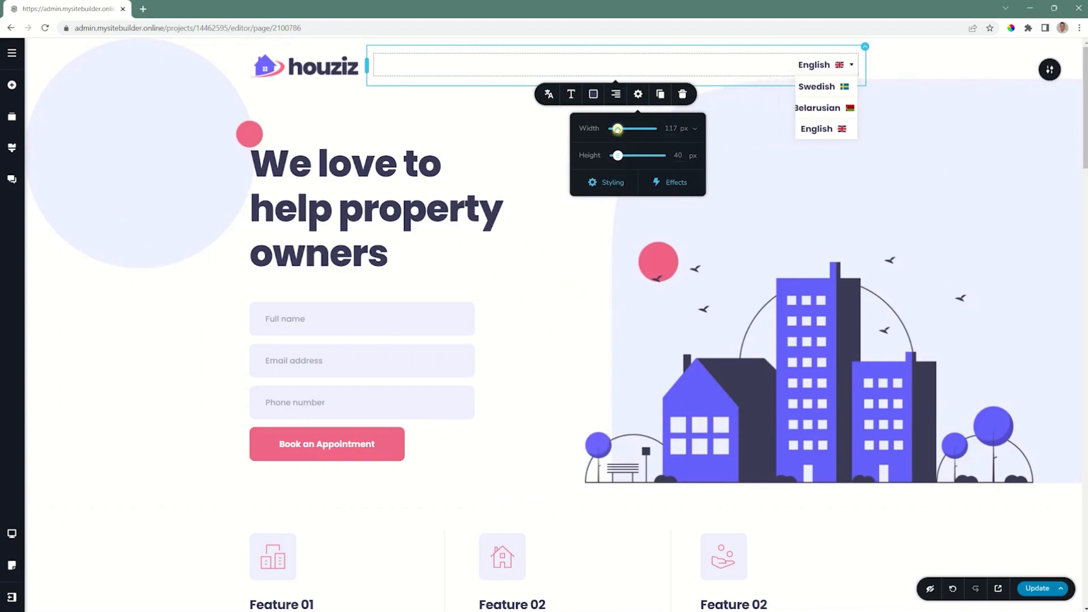
pyautogui.moveTo(616, 128); pyautogui.dragTo(620, 128)
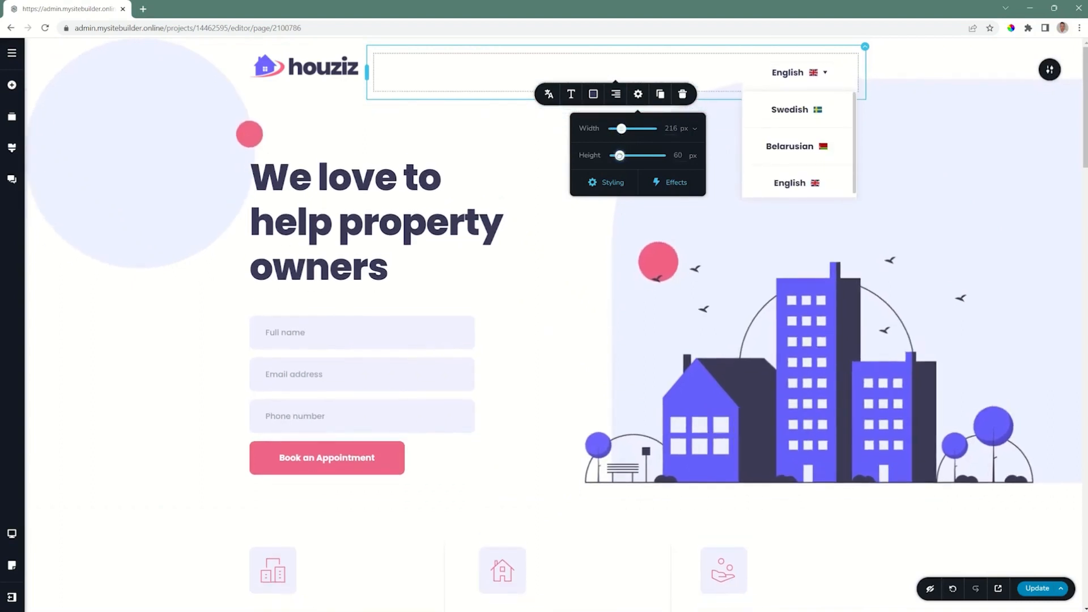
pyautogui.moveTo(619, 155); pyautogui.dragTo(618, 155)
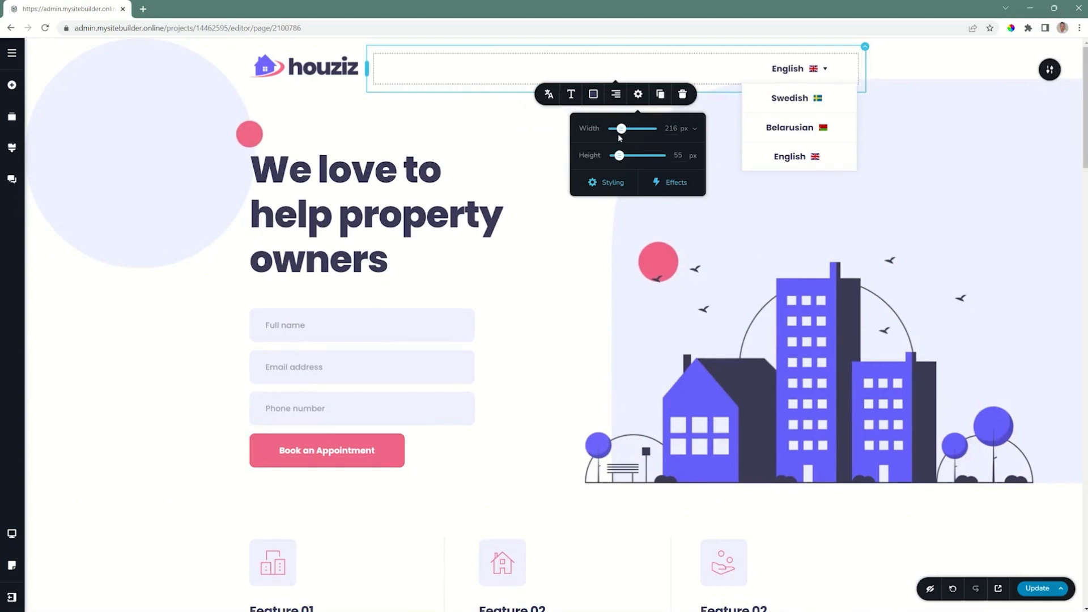
pyautogui.click(606, 181)
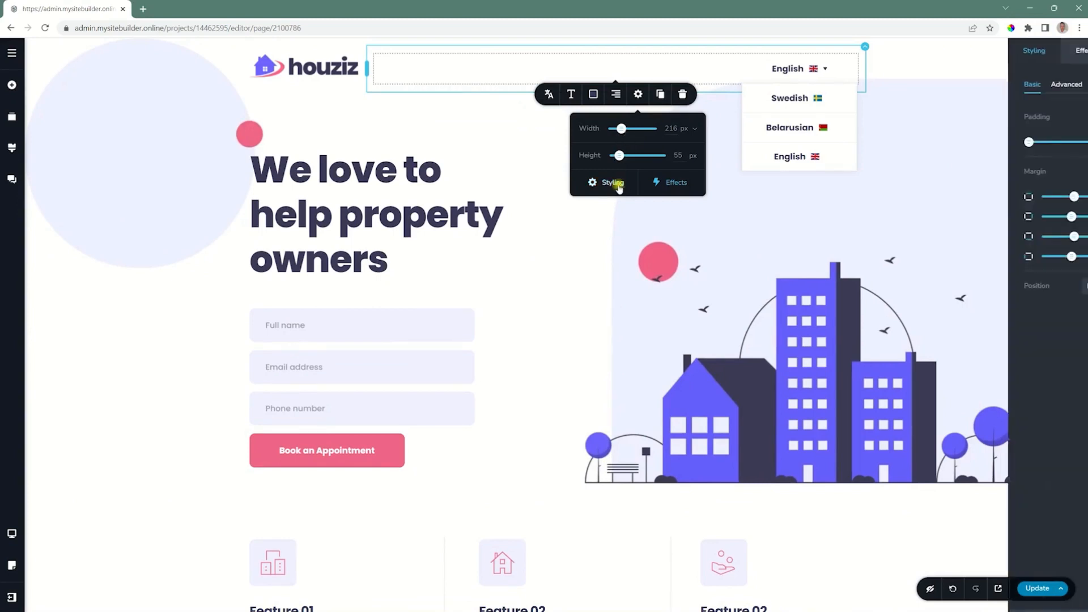
# Show the switcher's language name display options (full names, 10 px spacing)
pyautogui.click(606, 182)
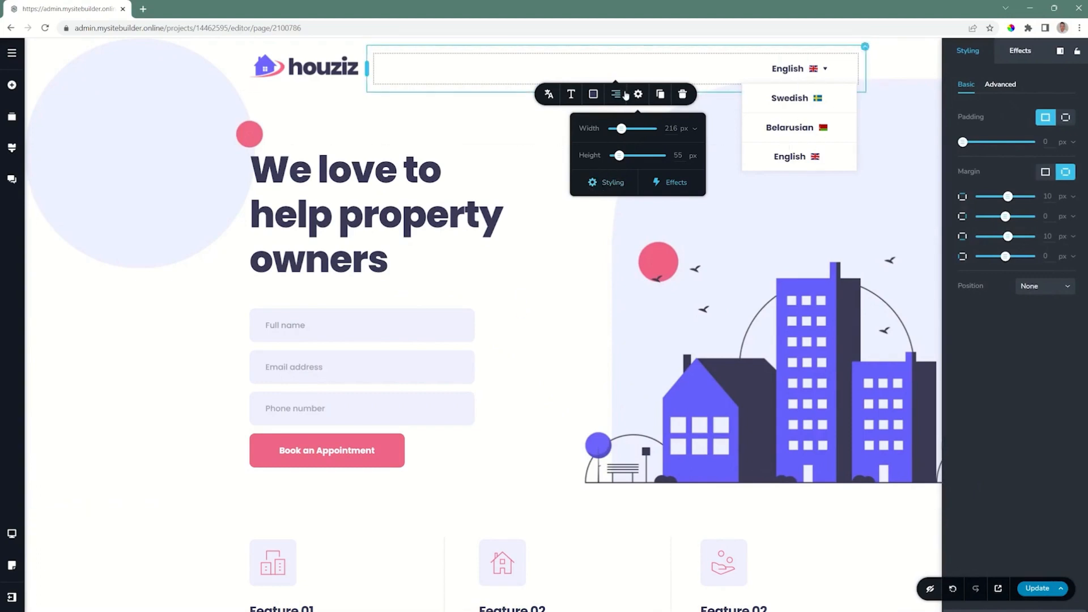
pyautogui.click(548, 94)
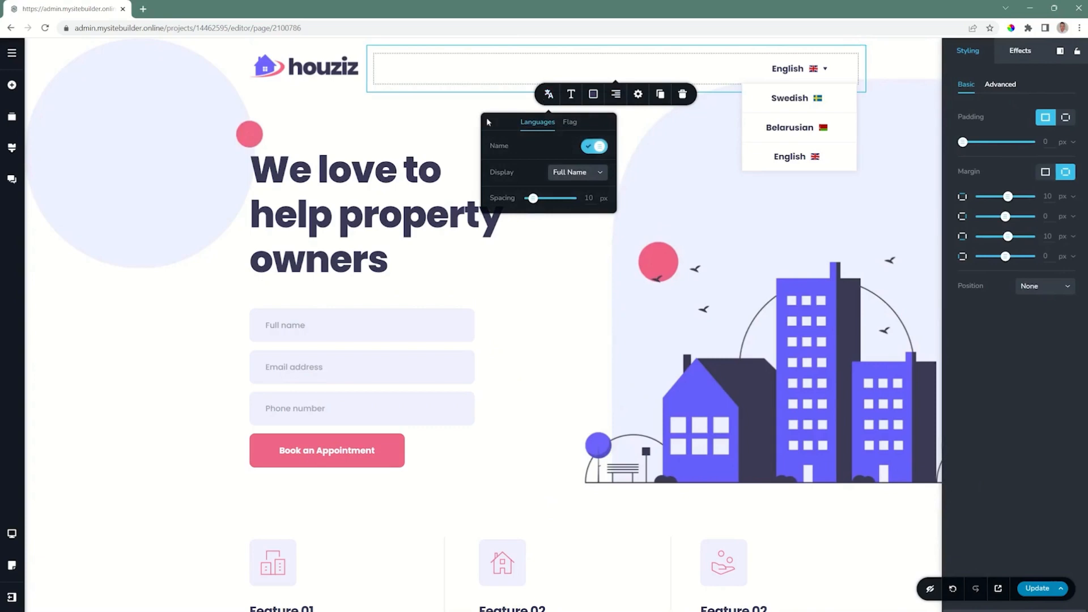
# Keep full language names shown and reduce their spacing to 17 px
pyautogui.click(593, 146)
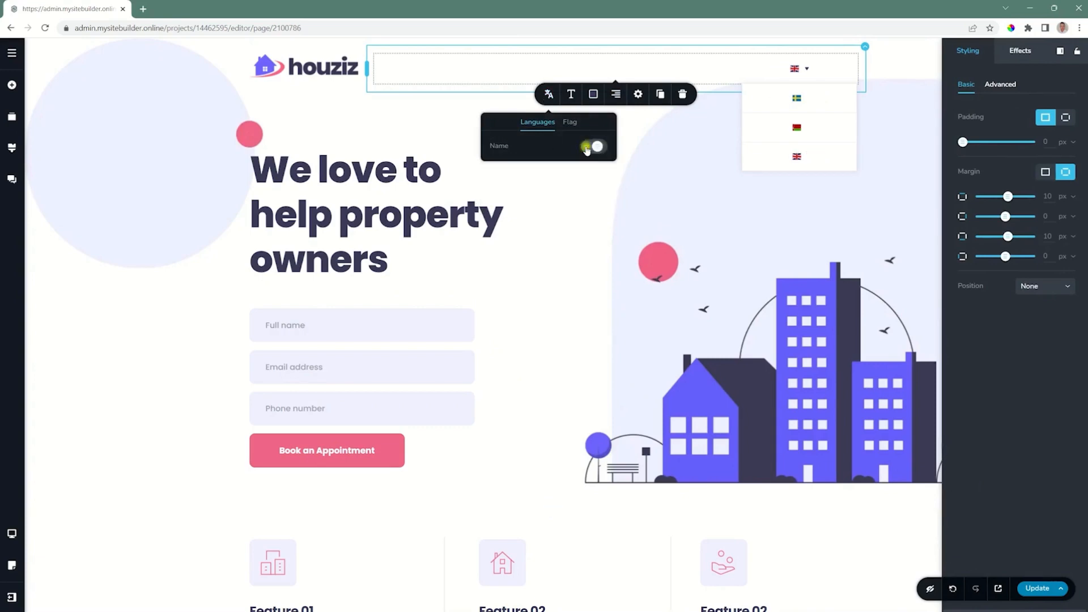
pyautogui.click(591, 147)
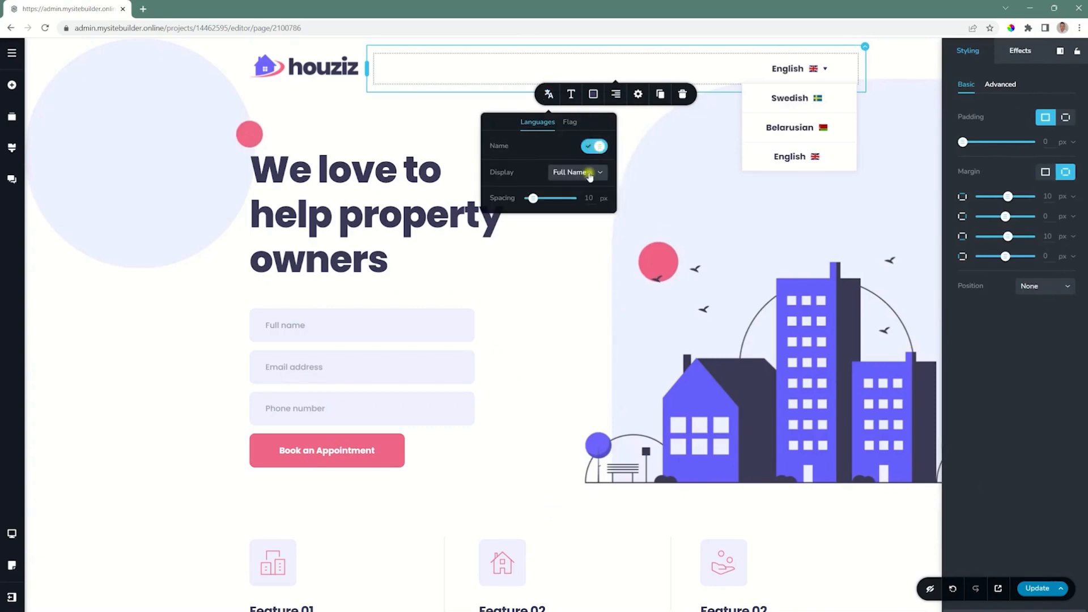
pyautogui.click(577, 173)
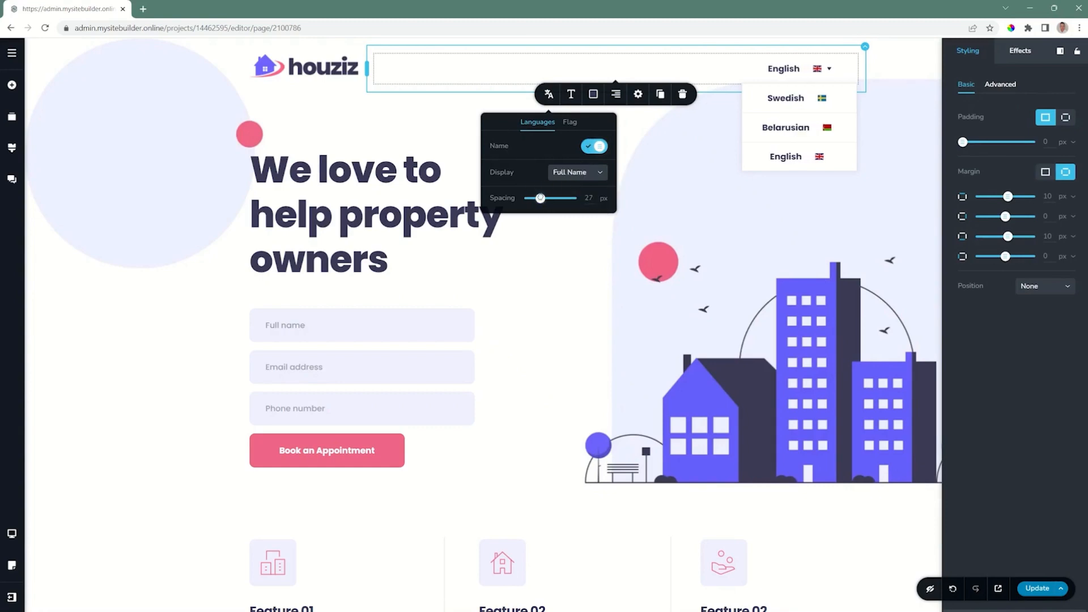
pyautogui.moveTo(540, 197); pyautogui.dragTo(534, 197)
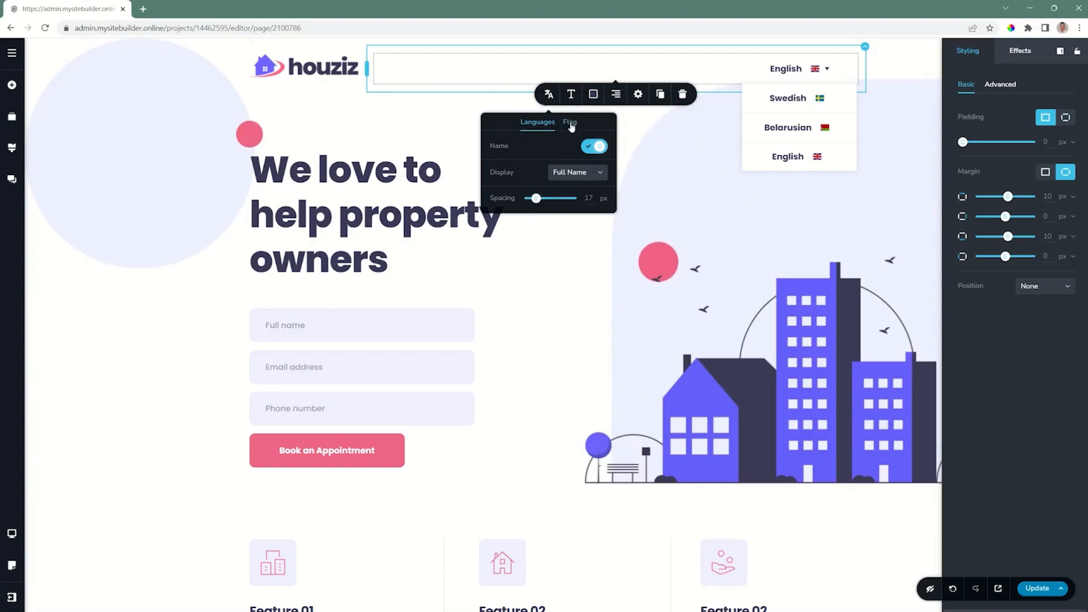
# Turn the 24 px flags back on beside the language names
pyautogui.click(569, 123)
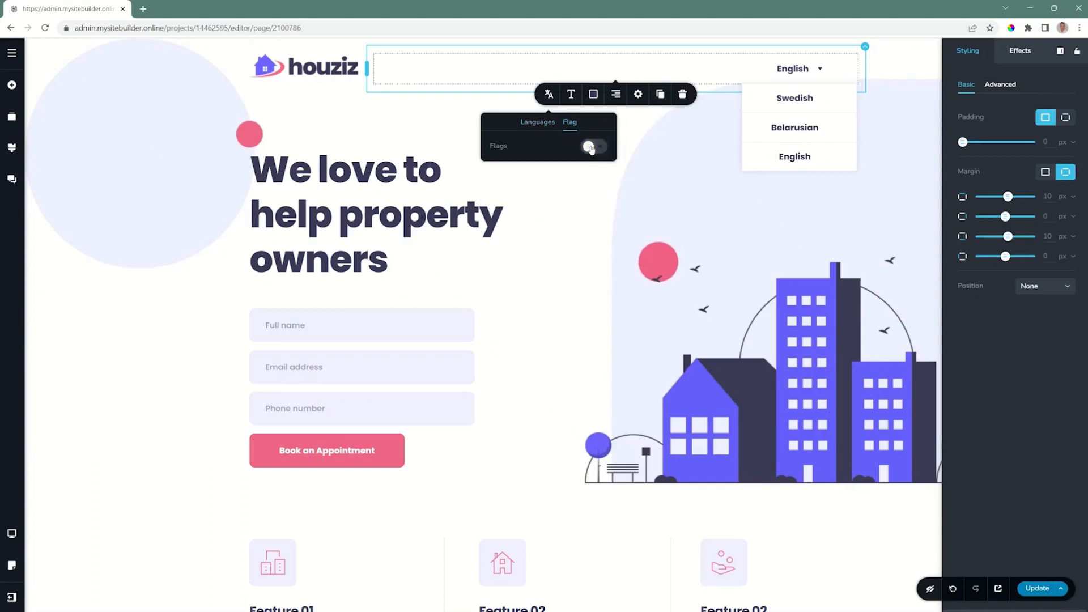
pyautogui.click(592, 147)
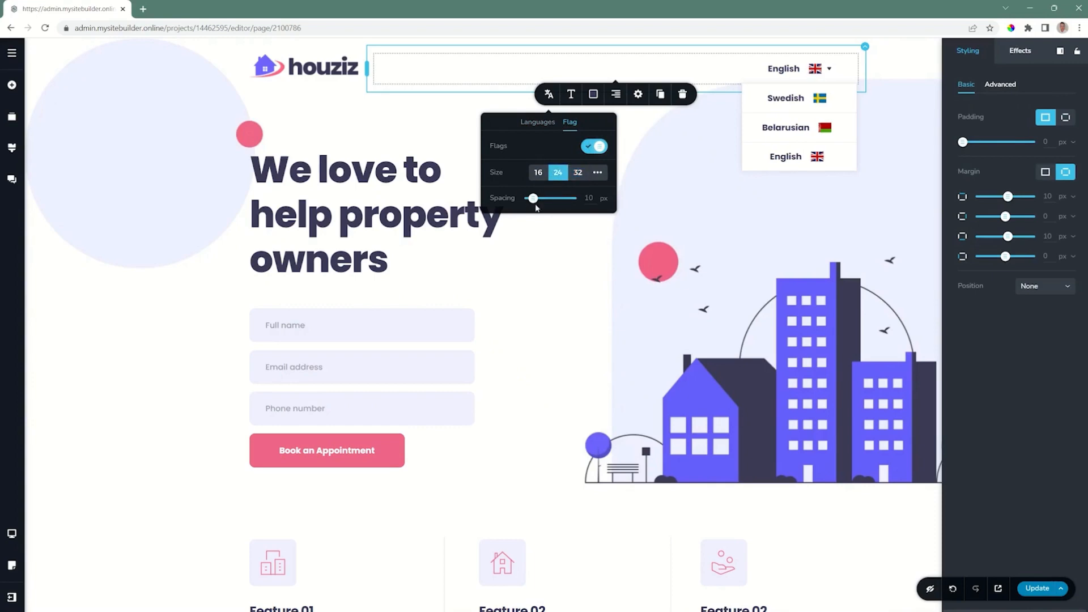
pyautogui.click(570, 94)
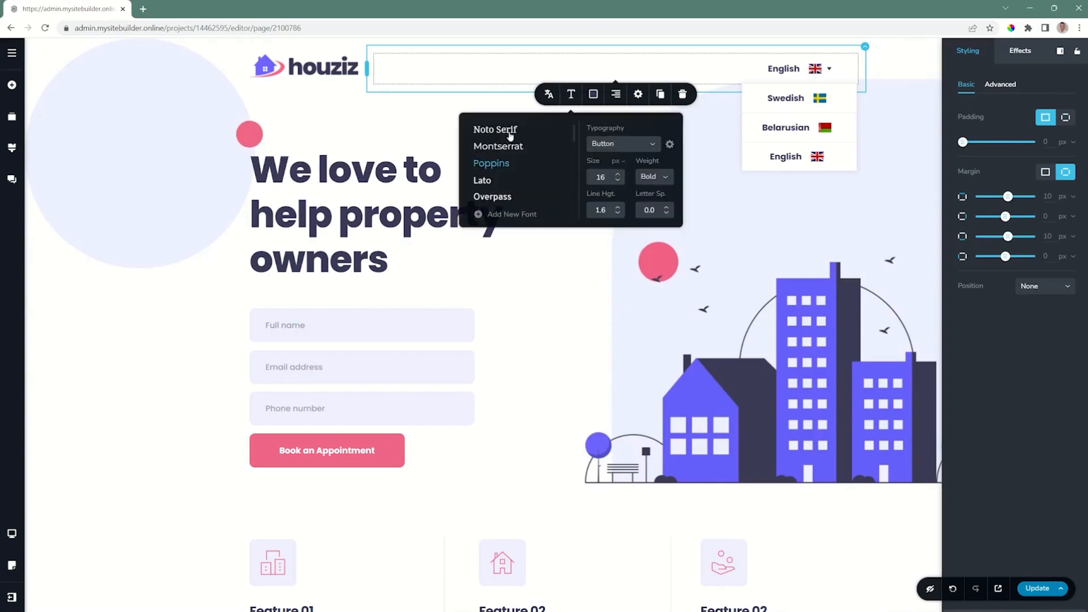
# Give the current-language button purple text on a light pink background
pyautogui.click(593, 94)
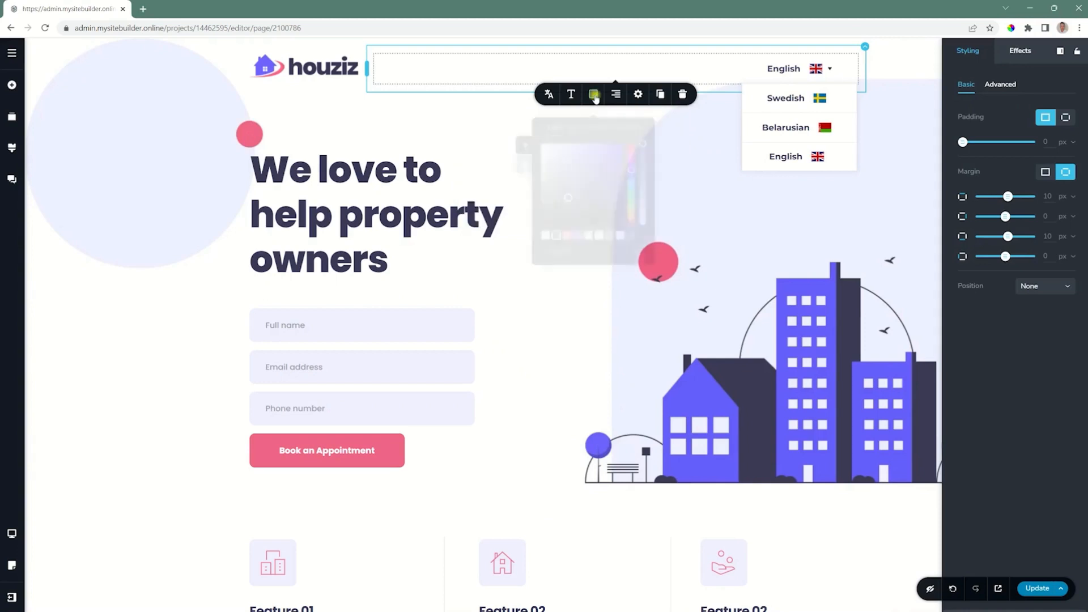
pyautogui.click(593, 96)
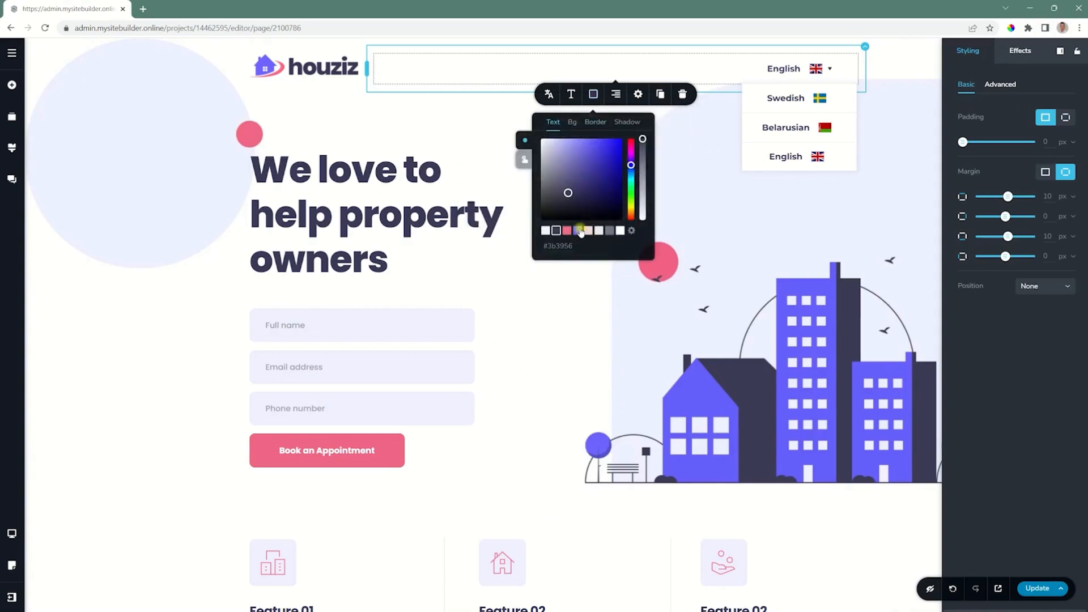
pyautogui.click(571, 122)
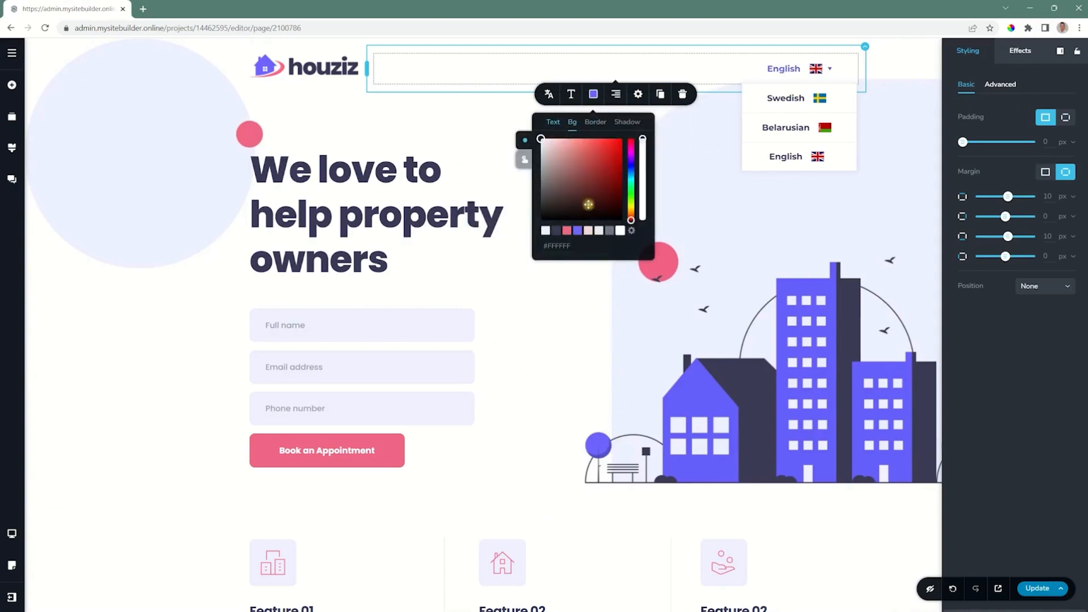
pyautogui.click(552, 141)
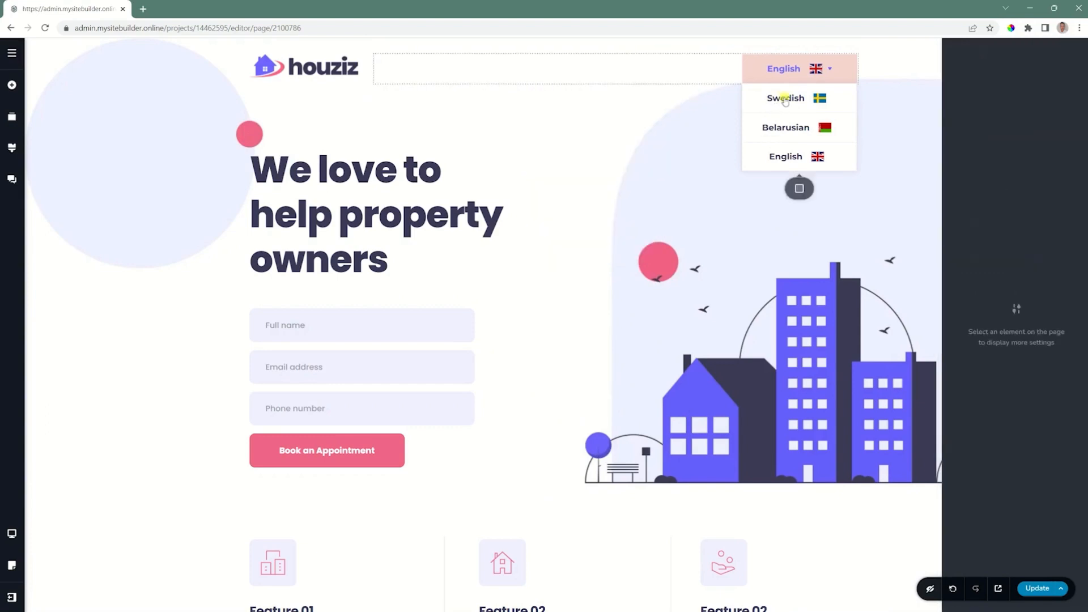
# Select the dropdown language entries and show their background colour choices
pyautogui.click(800, 188)
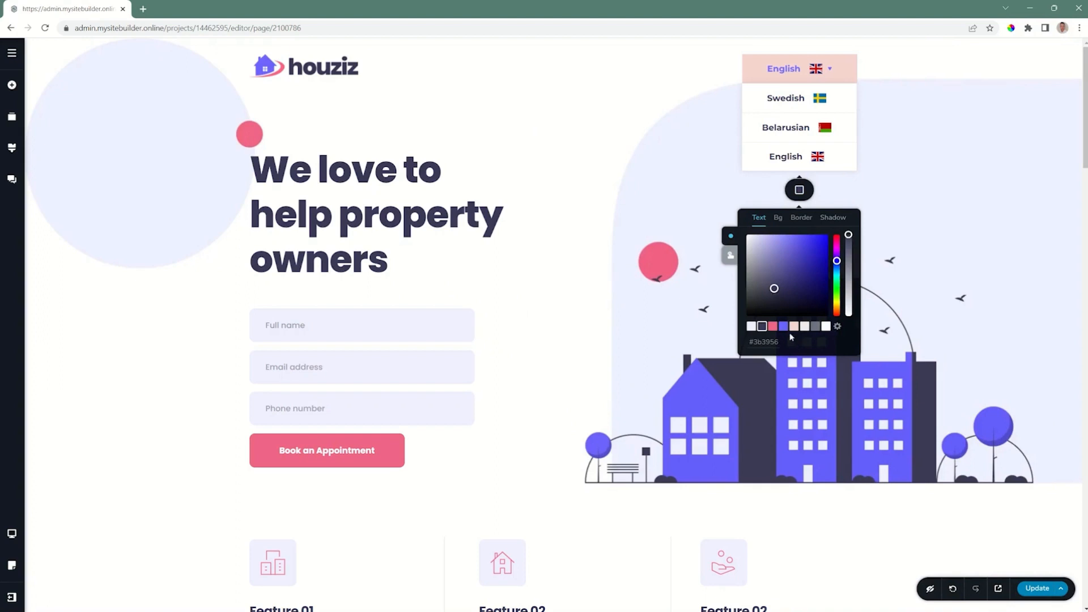
pyautogui.click(778, 218)
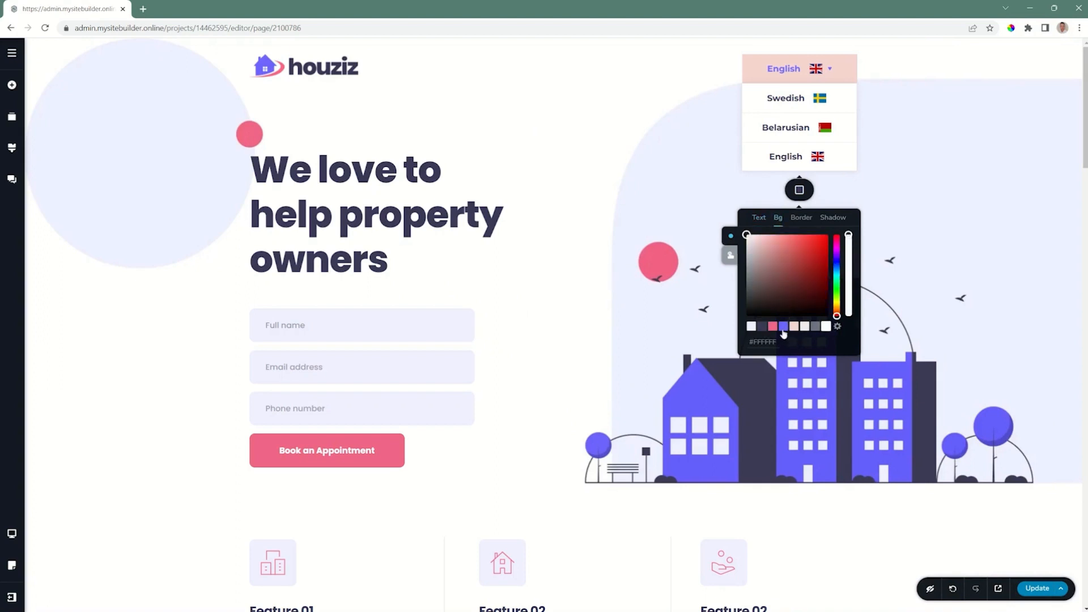